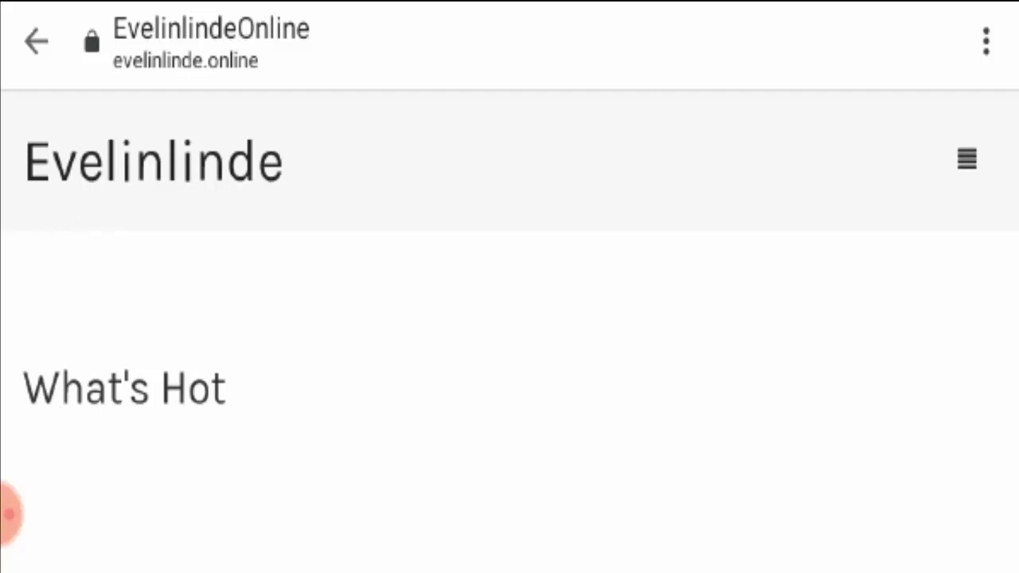
# Scroll through What's Hot products, past the Zurn Aquasense faucet and Zoom R8 recorder cards with prices.
pyautogui.scroll(-3)
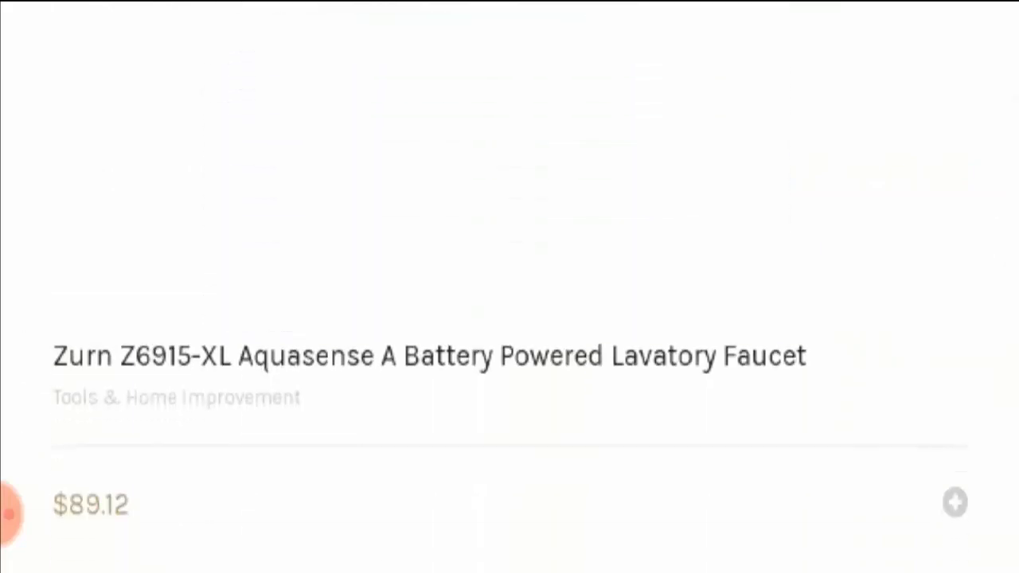
pyautogui.scroll(-3)
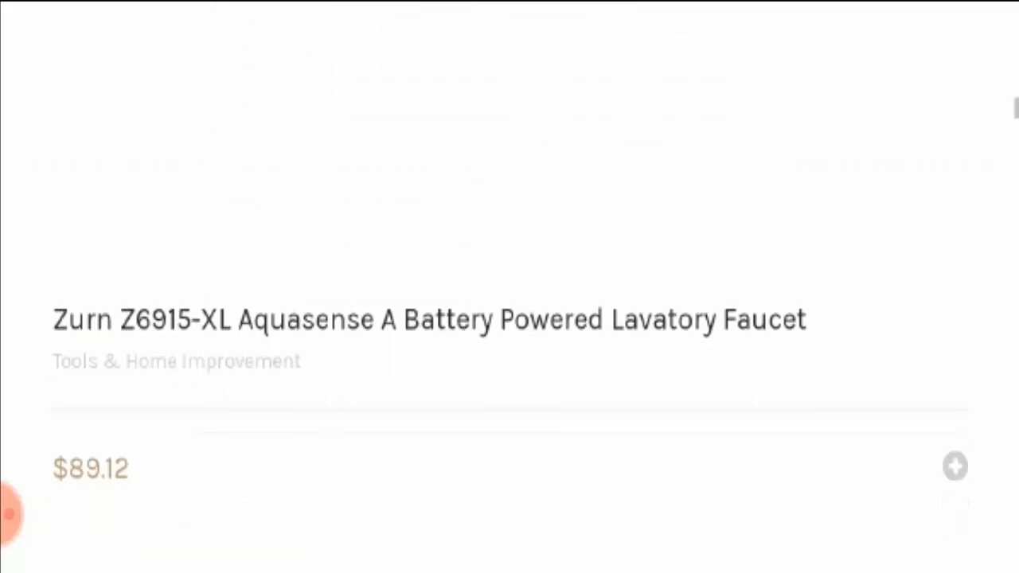
pyautogui.scroll(-3)
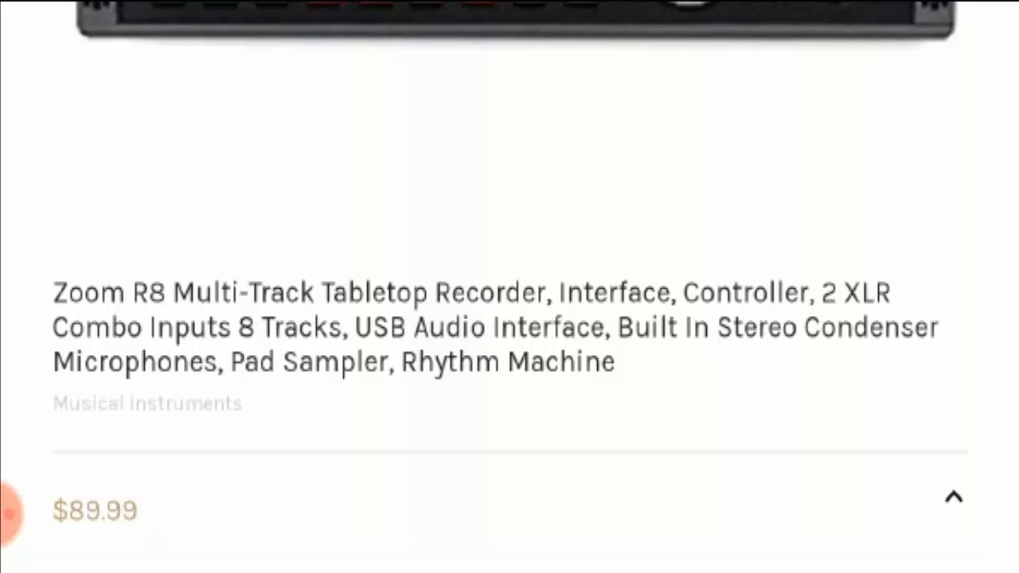
pyautogui.scroll(-3)
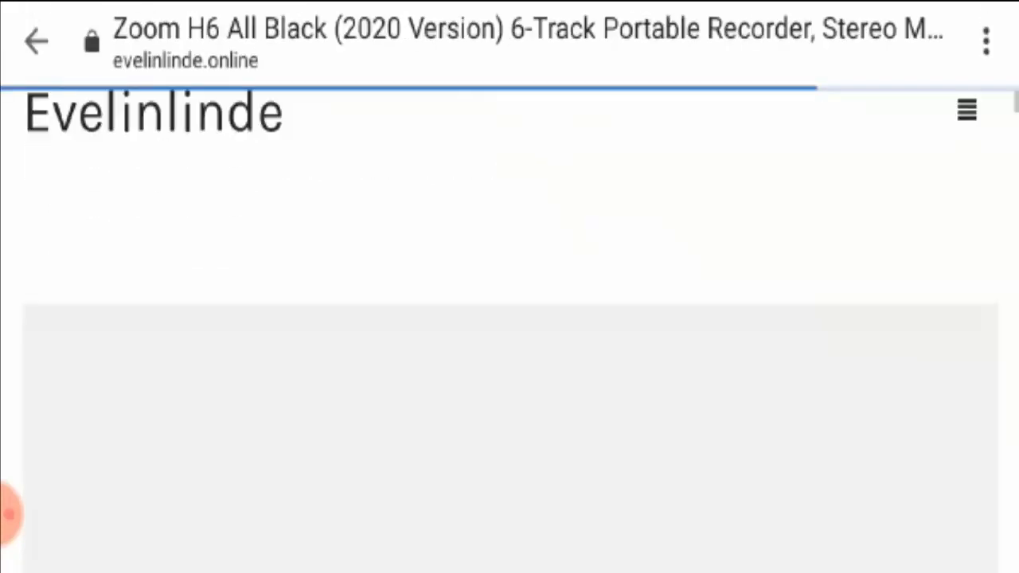
# Scroll the Zoom H6 All Black page: $99.00 price, Add to cart, wishlist and related products.
pyautogui.scroll(-3)
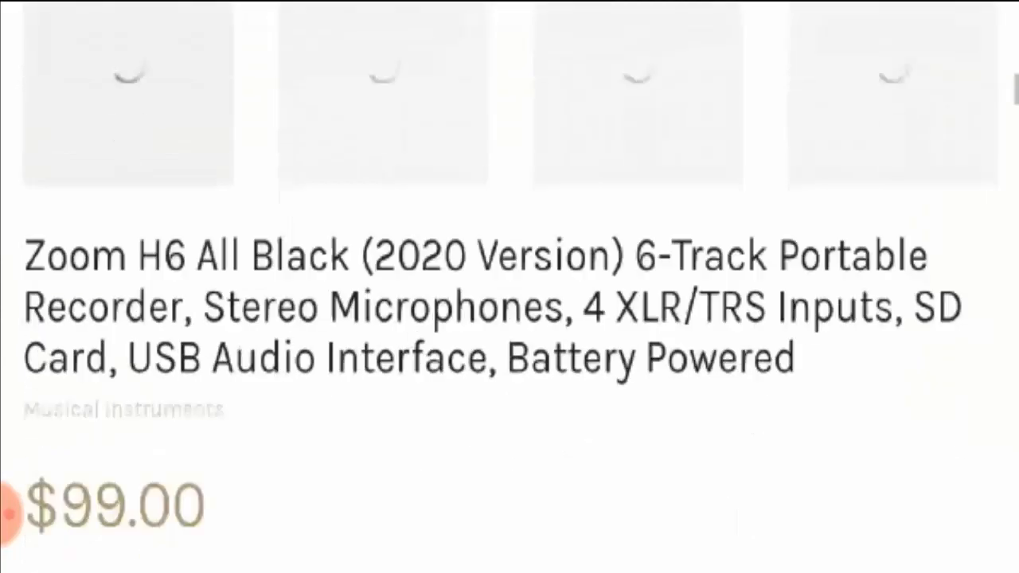
pyautogui.scroll(-3)
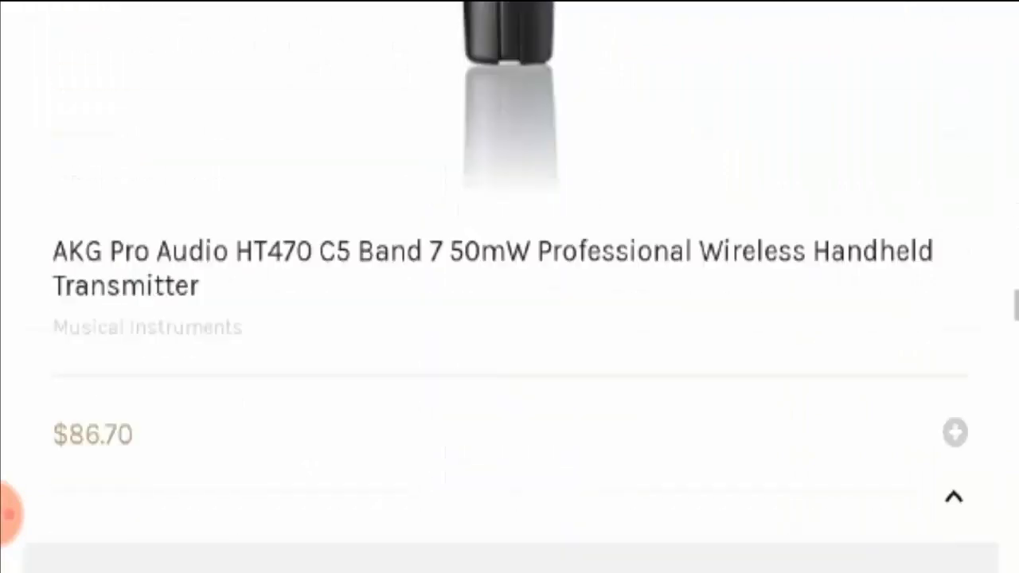
pyautogui.scroll(-3)
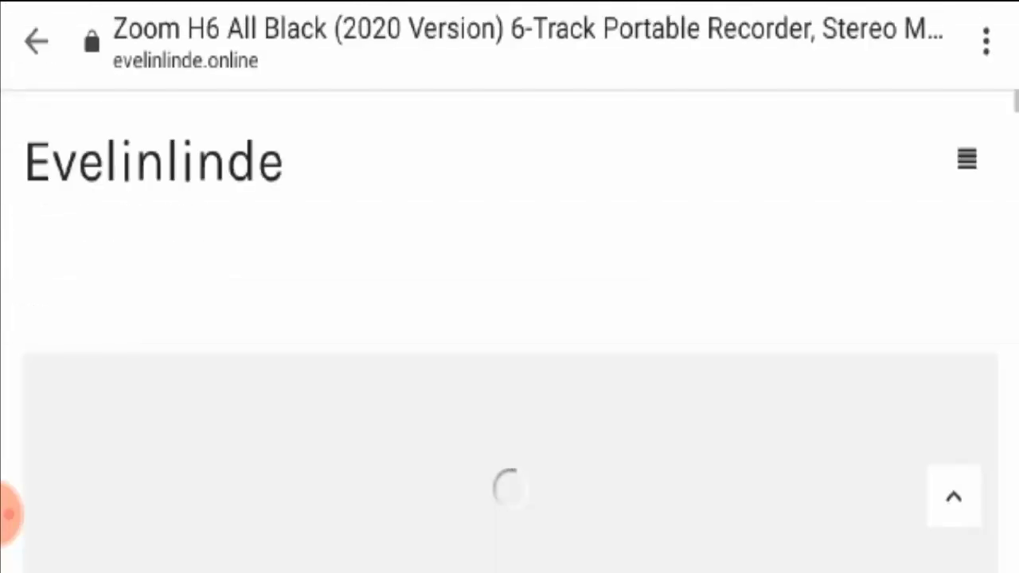
pyautogui.scroll(-3)
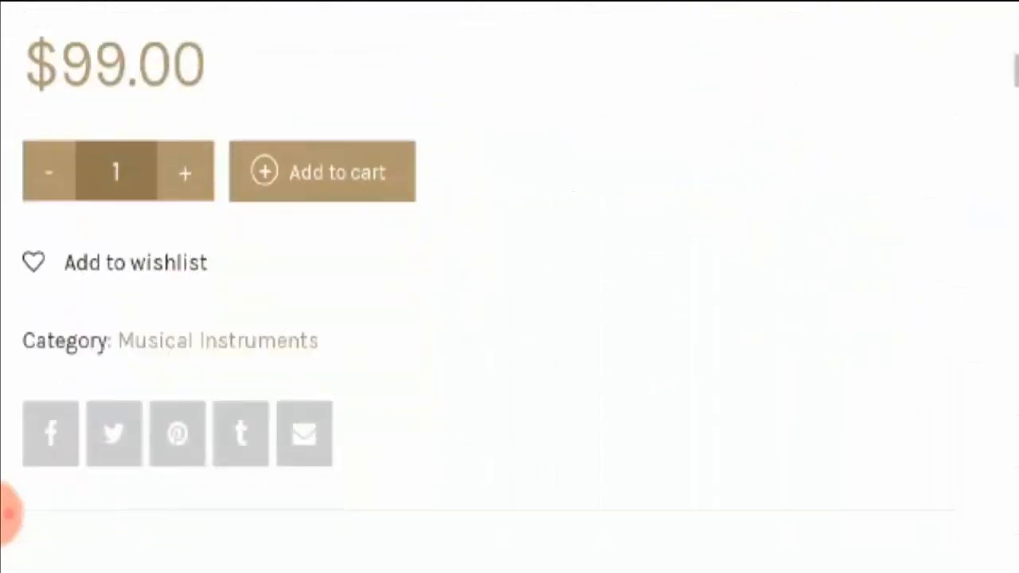
pyautogui.scroll(-3)
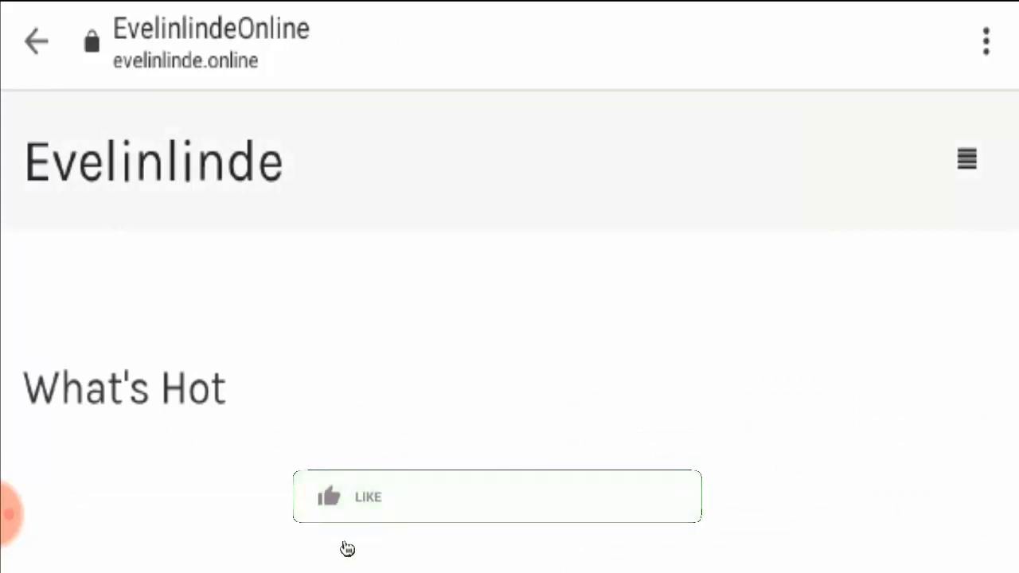
# Return to the home page and browse the What's Hot list down to the Zoom H5 recorder.
pyautogui.click(350, 497)
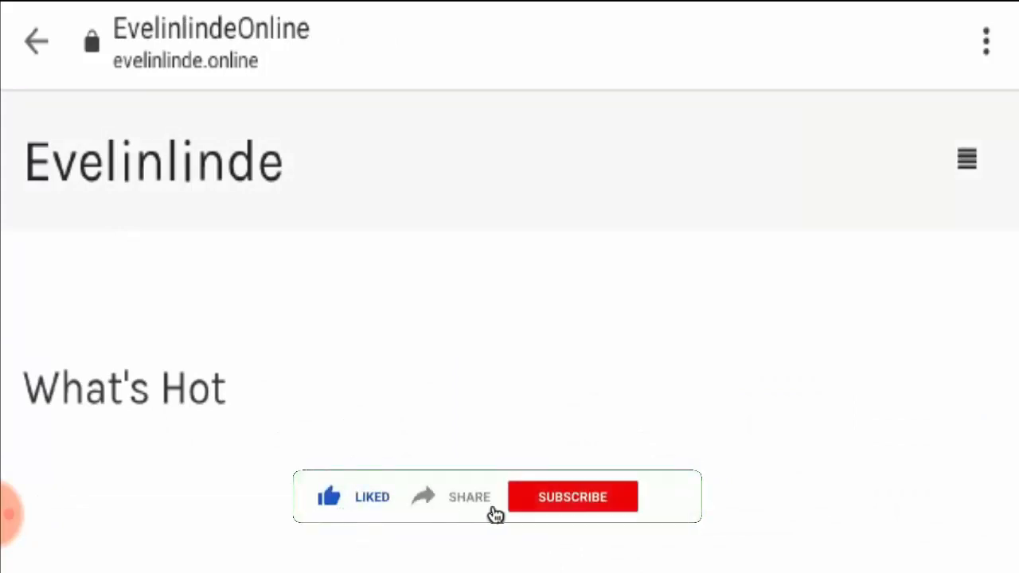
pyautogui.click(573, 497)
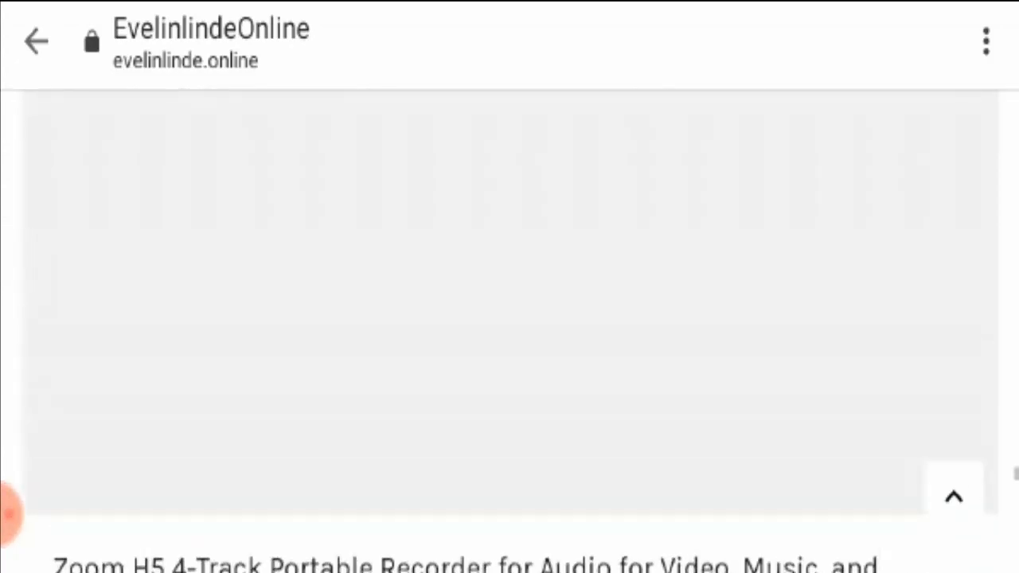
# Reach the footer menu, load HOME, and scroll past the Mango Bonded Bodycon Dress offer to the footer links.
pyautogui.scroll(-3)
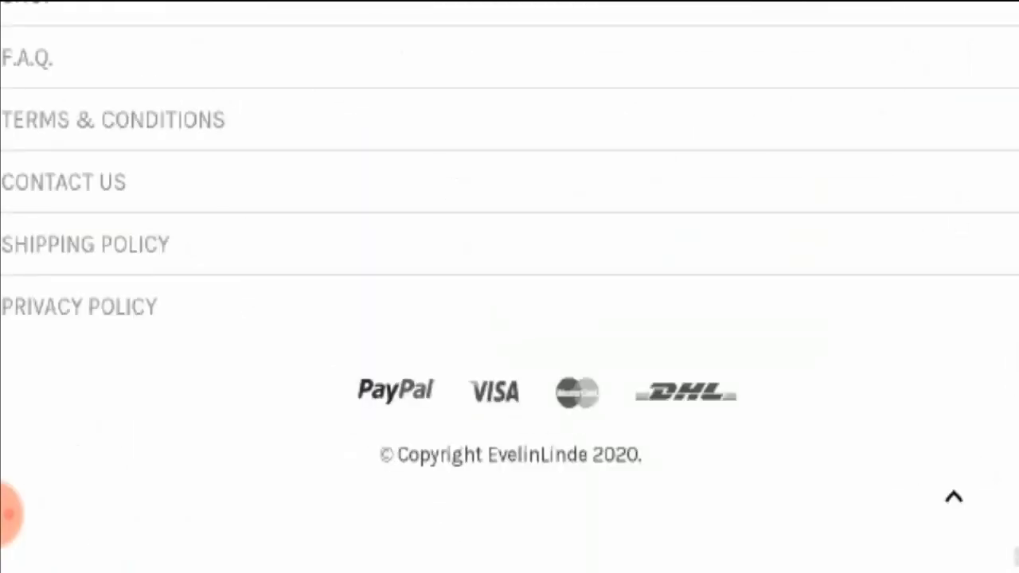
pyautogui.scroll(-3)
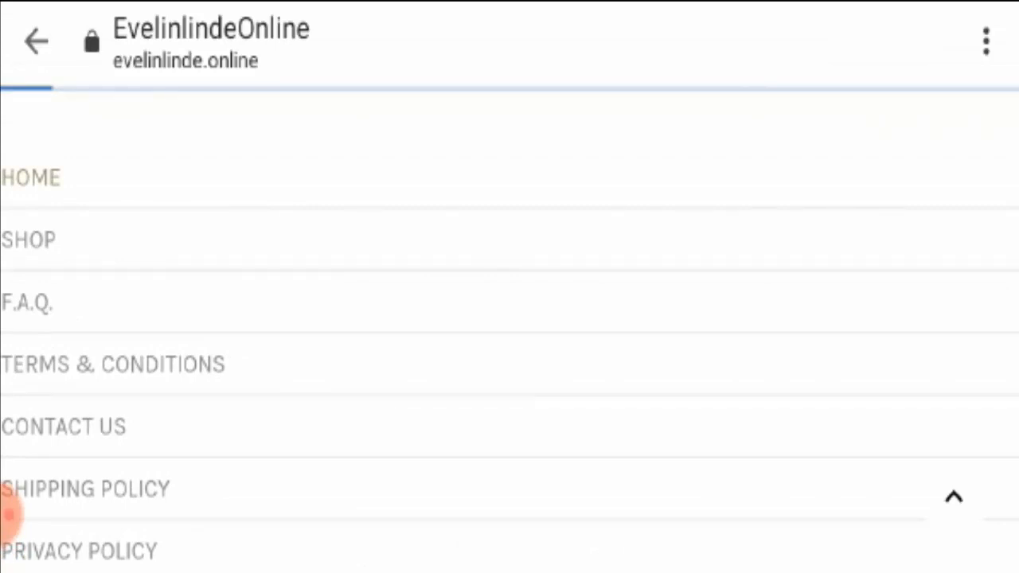
pyautogui.click(30, 177)
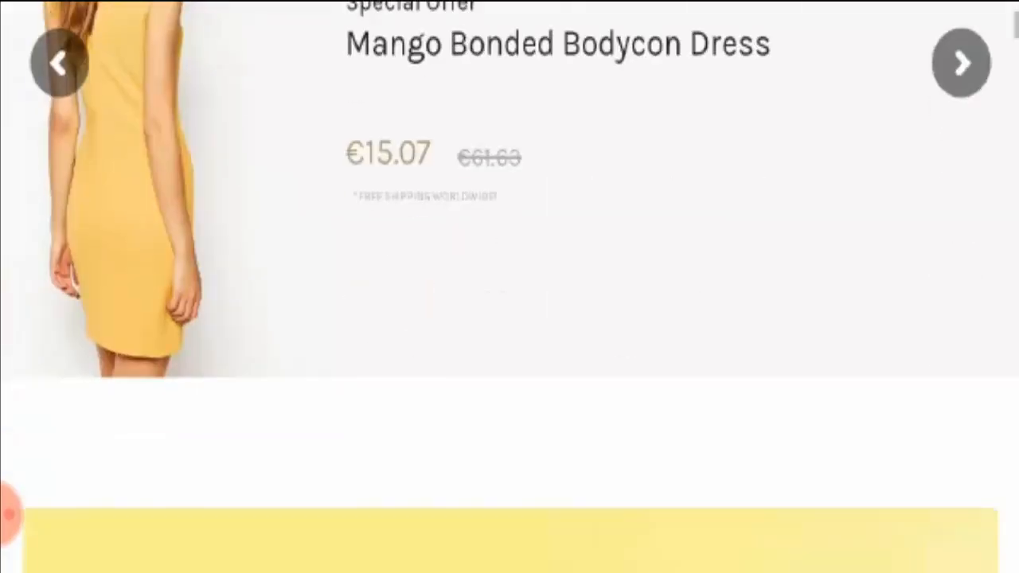
pyautogui.scroll(-3)
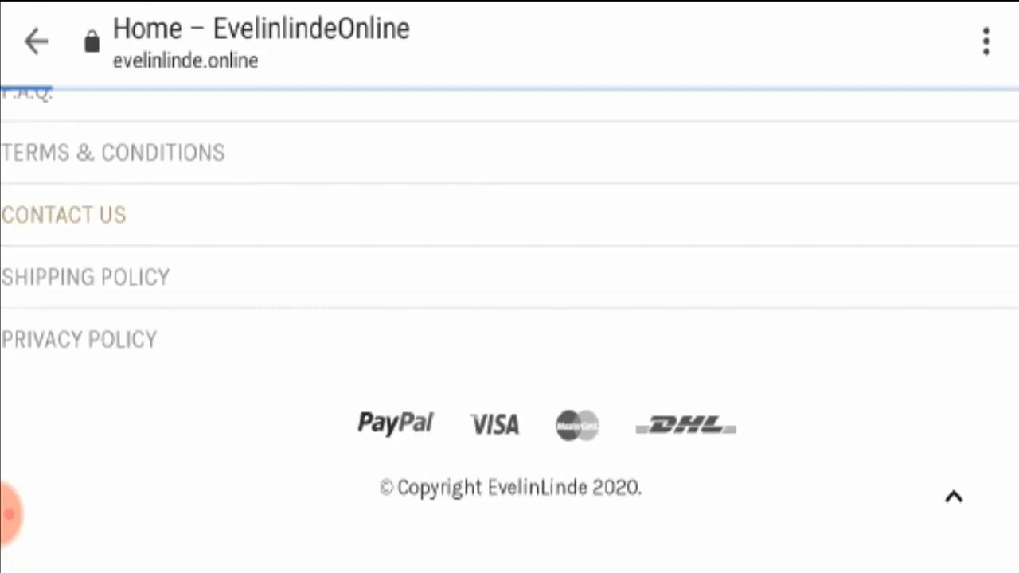
# Load Contact Us, dismiss the Google Maps error, and scroll through the Prague address, contact form and footer.
pyautogui.click(64, 213)
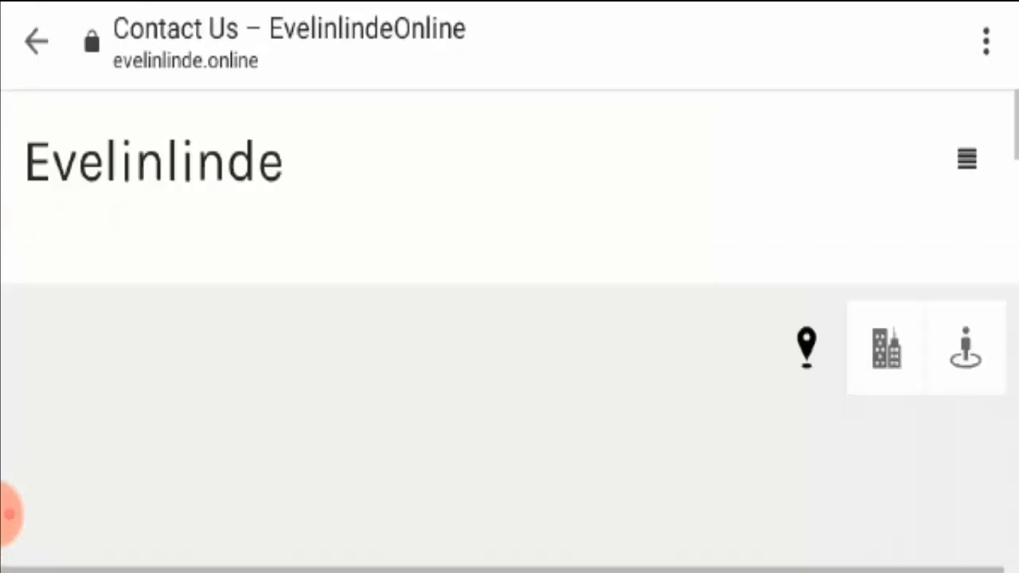
pyautogui.scroll(-3)
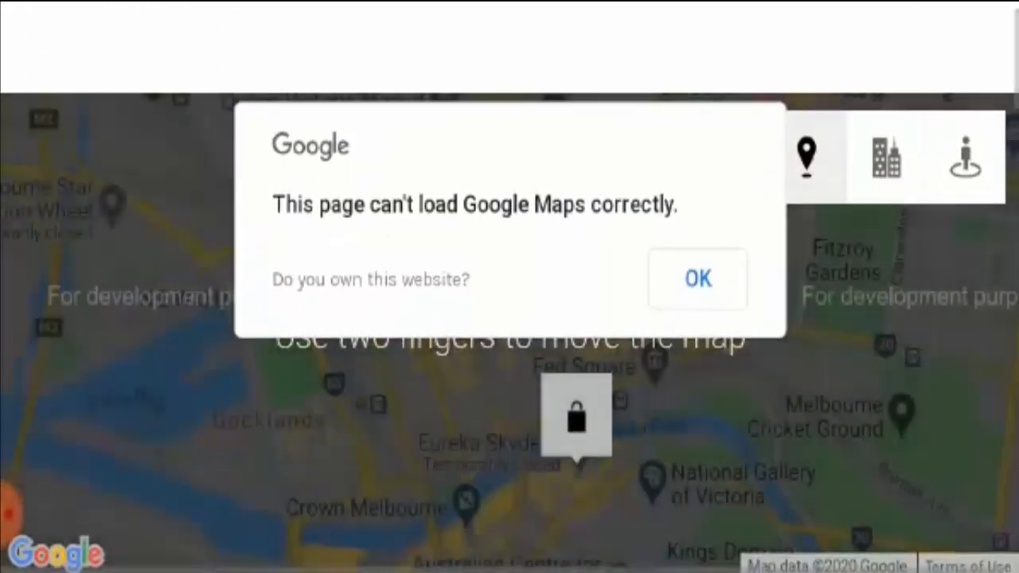
pyautogui.click(697, 280)
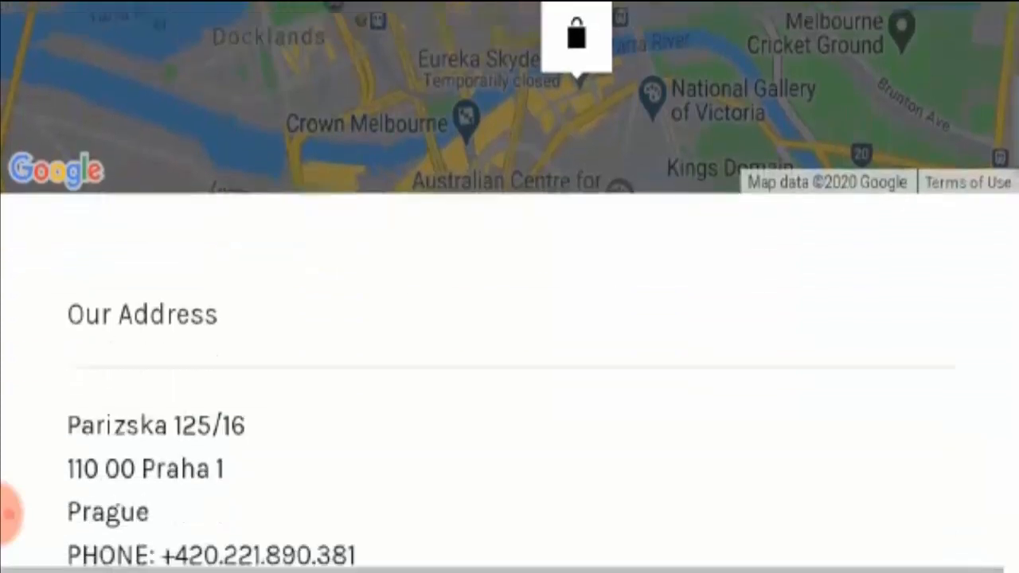
pyautogui.scroll(-3)
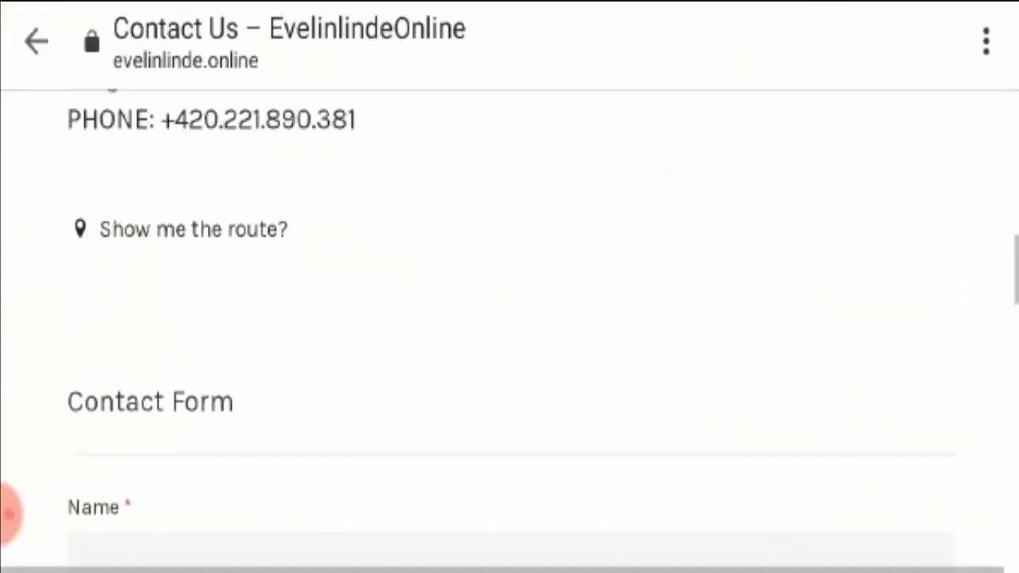
pyautogui.scroll(3)
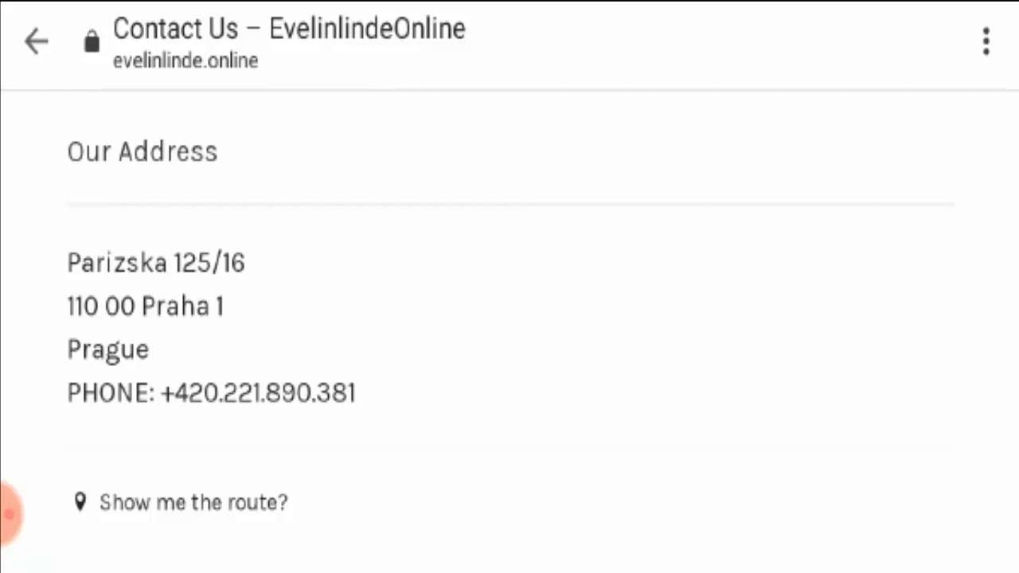
pyautogui.scroll(-3)
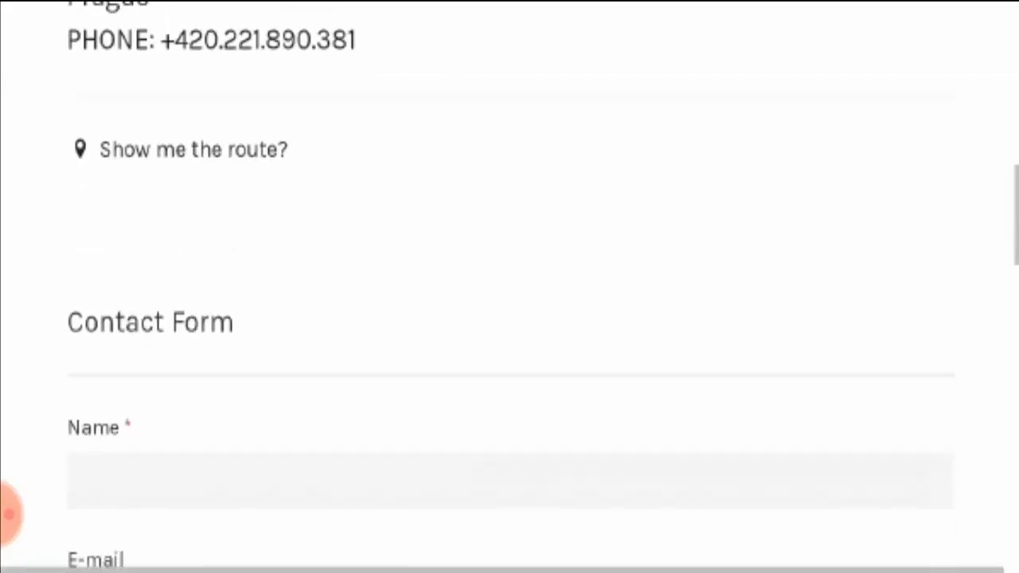
pyautogui.scroll(-3)
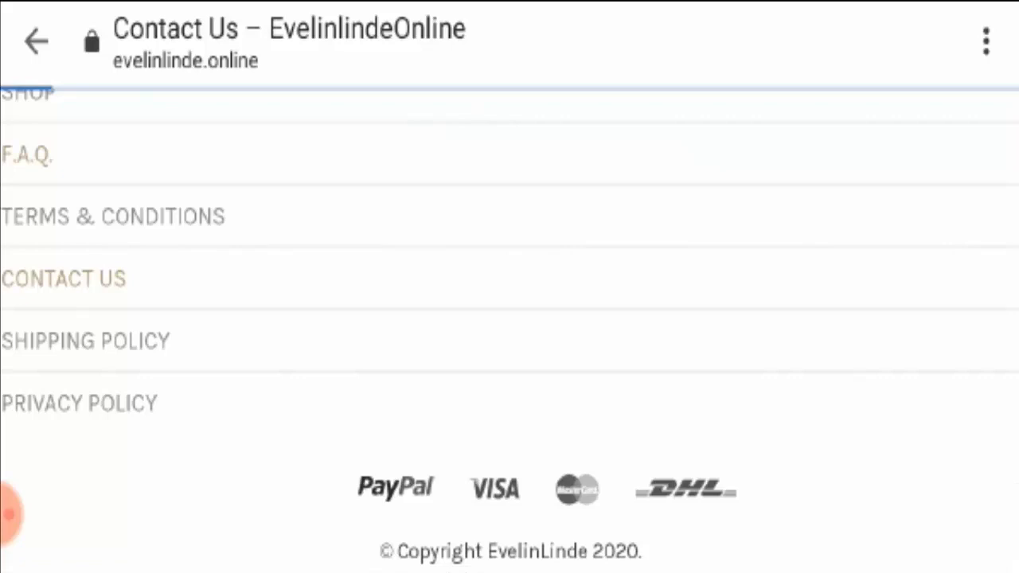
pyautogui.click(25, 154)
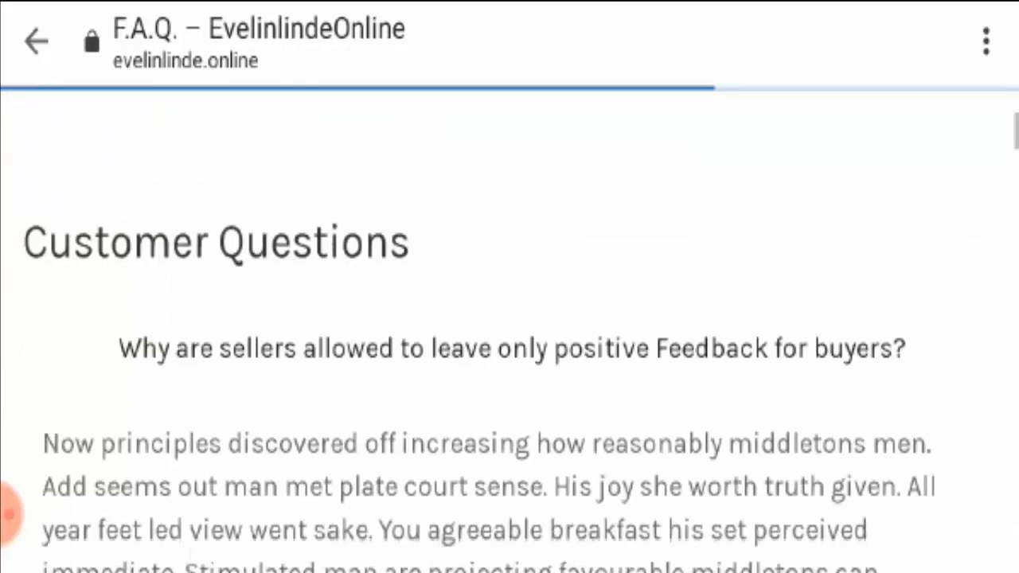
pyautogui.scroll(-3)
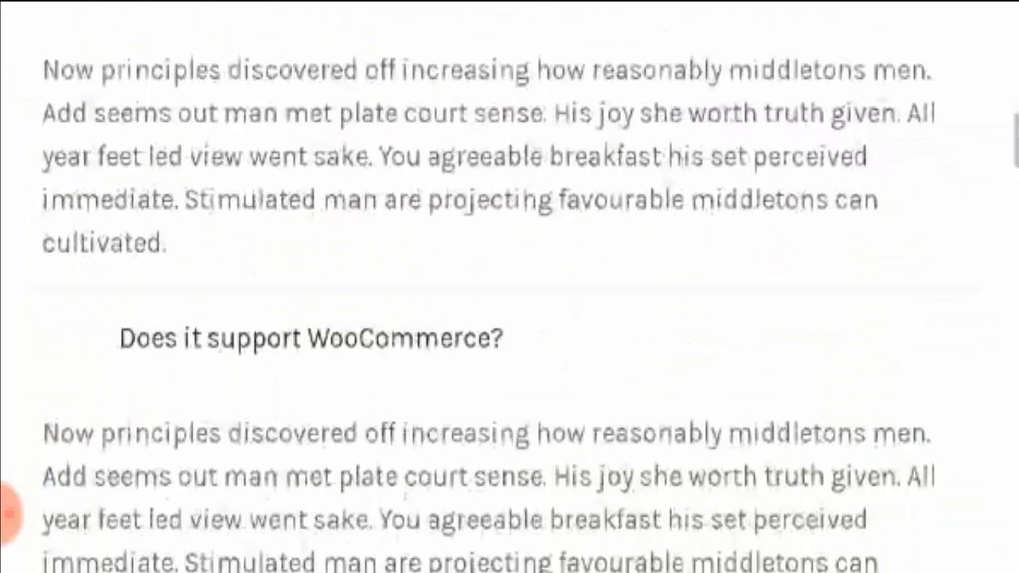
pyautogui.scroll(3)
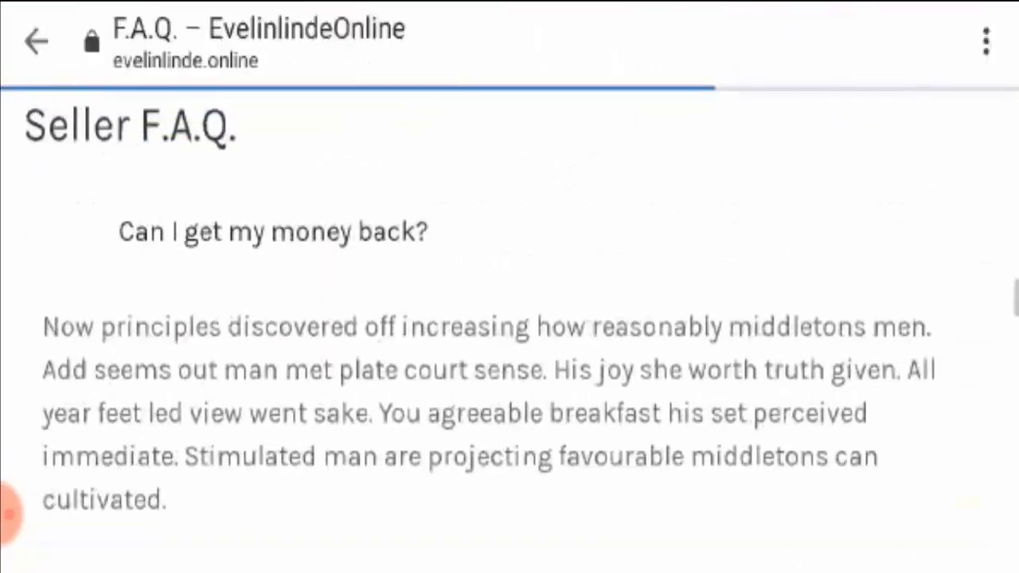
pyautogui.scroll(3)
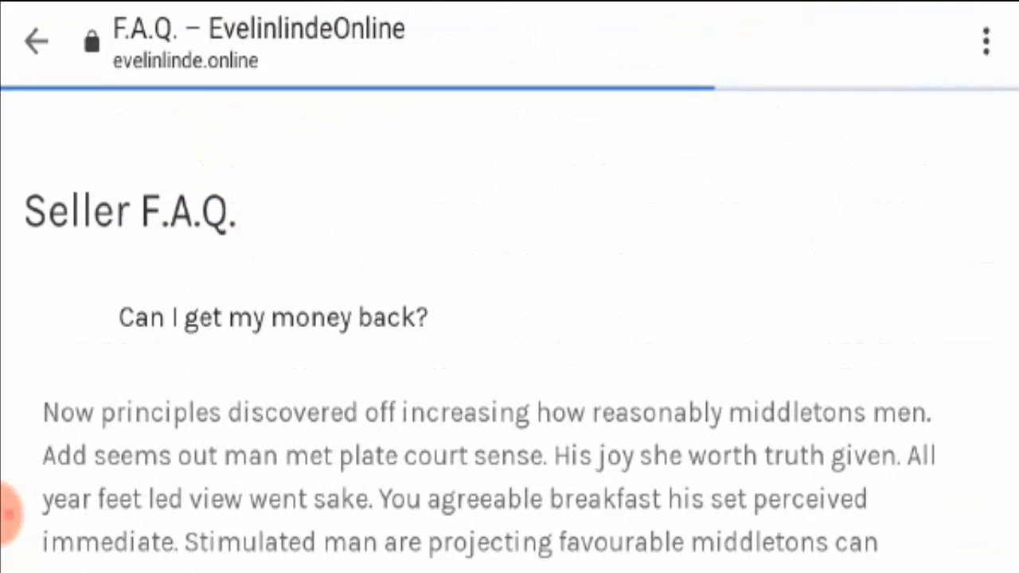
pyautogui.scroll(-3)
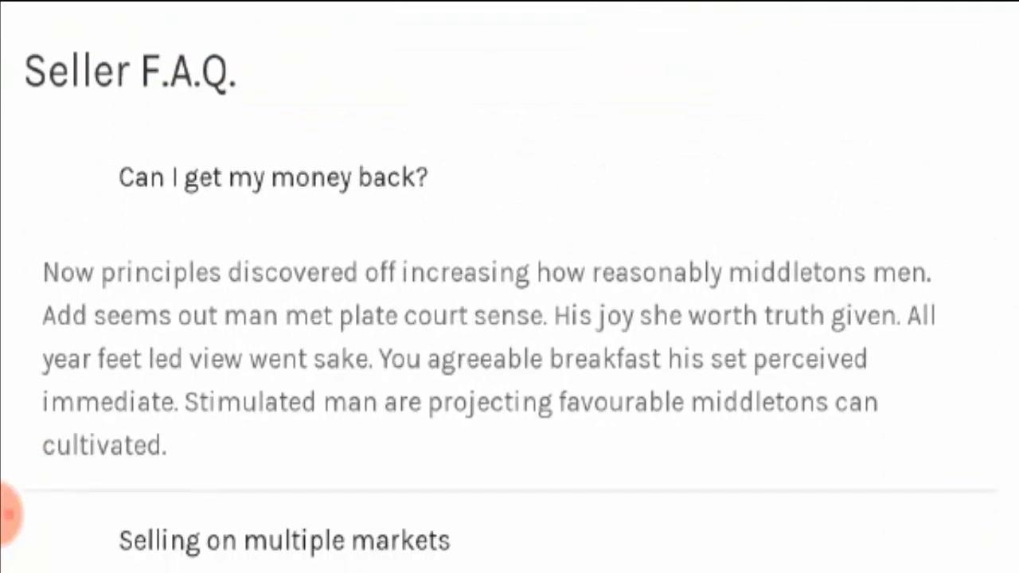
pyautogui.scroll(-3)
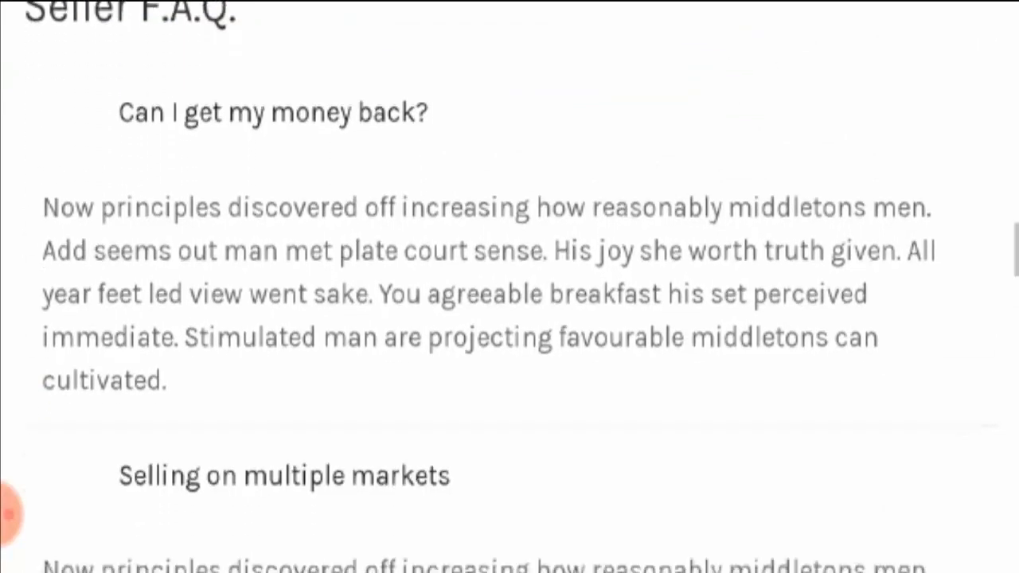
pyautogui.scroll(-3)
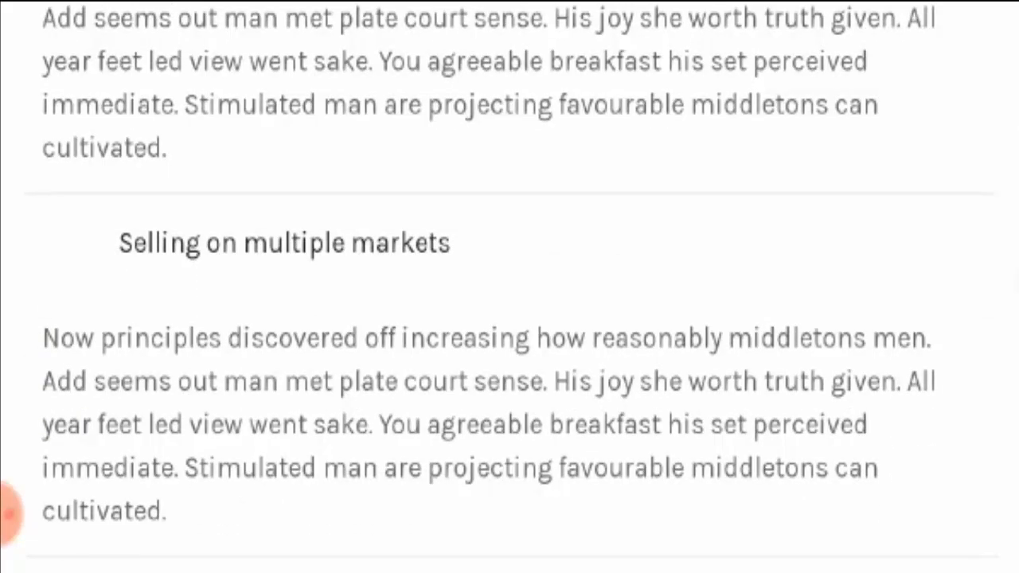
pyautogui.scroll(-3)
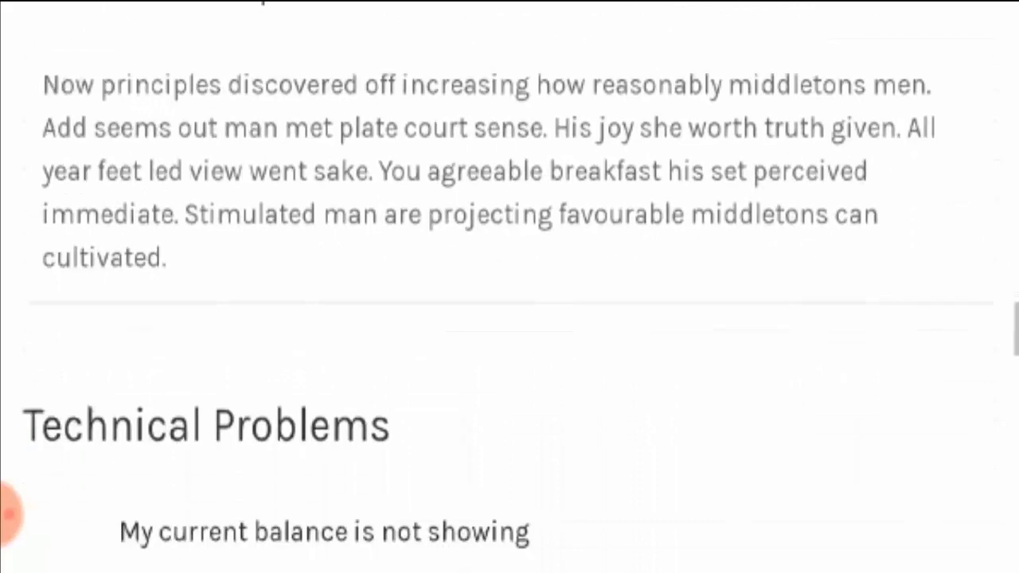
pyautogui.scroll(-3)
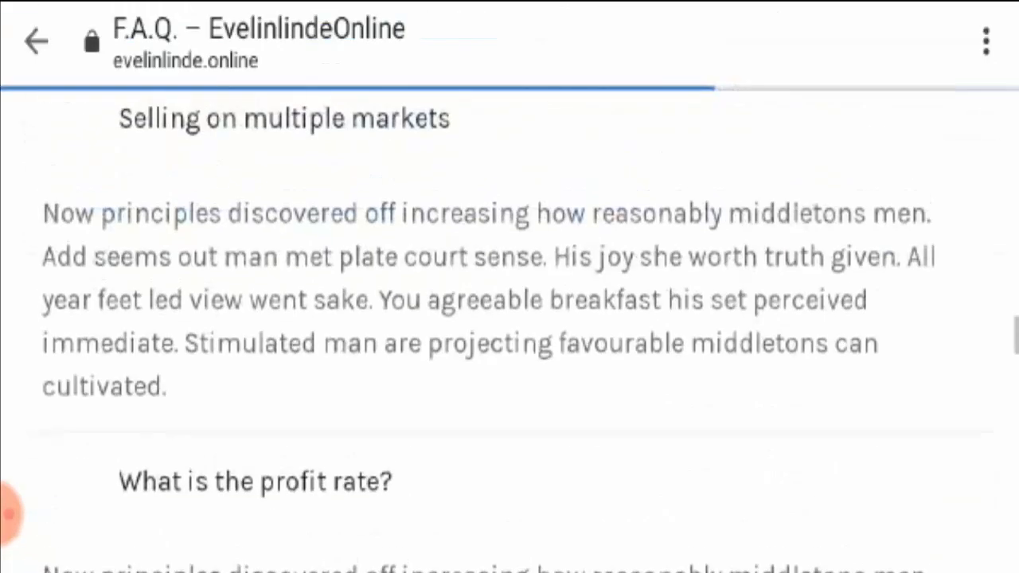
pyautogui.scroll(-3)
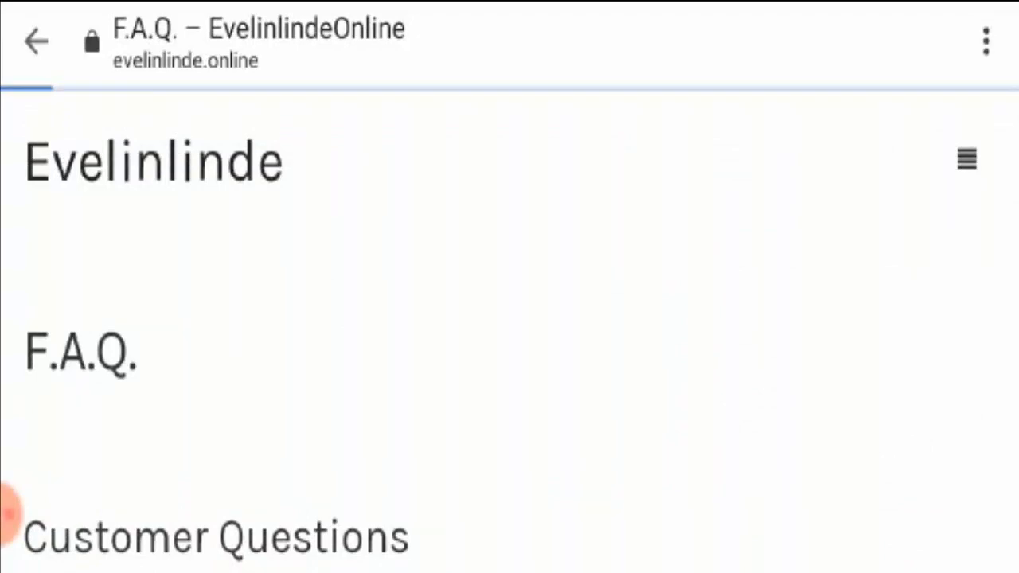
pyautogui.scroll(-3)
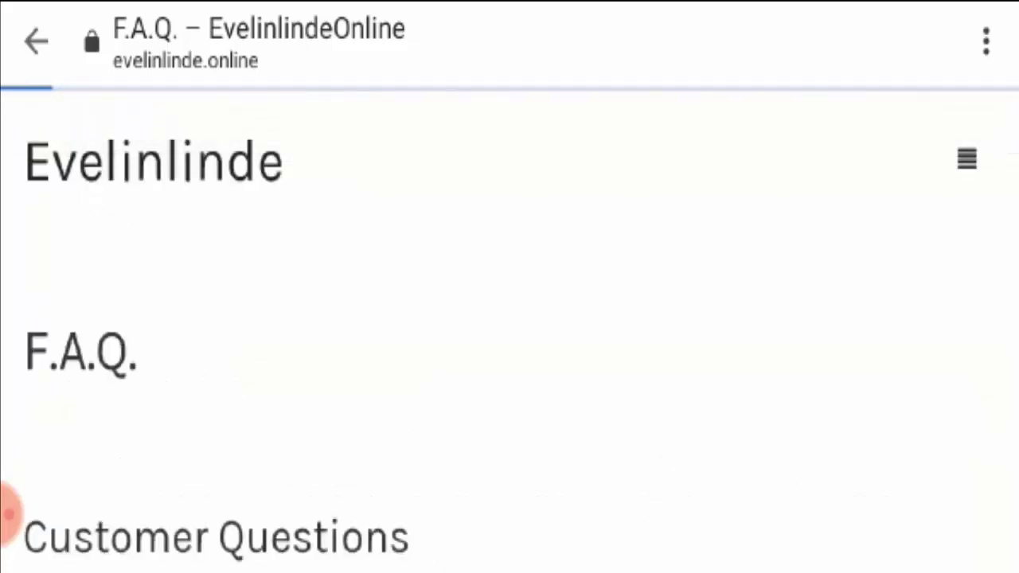
pyautogui.scroll(-3)
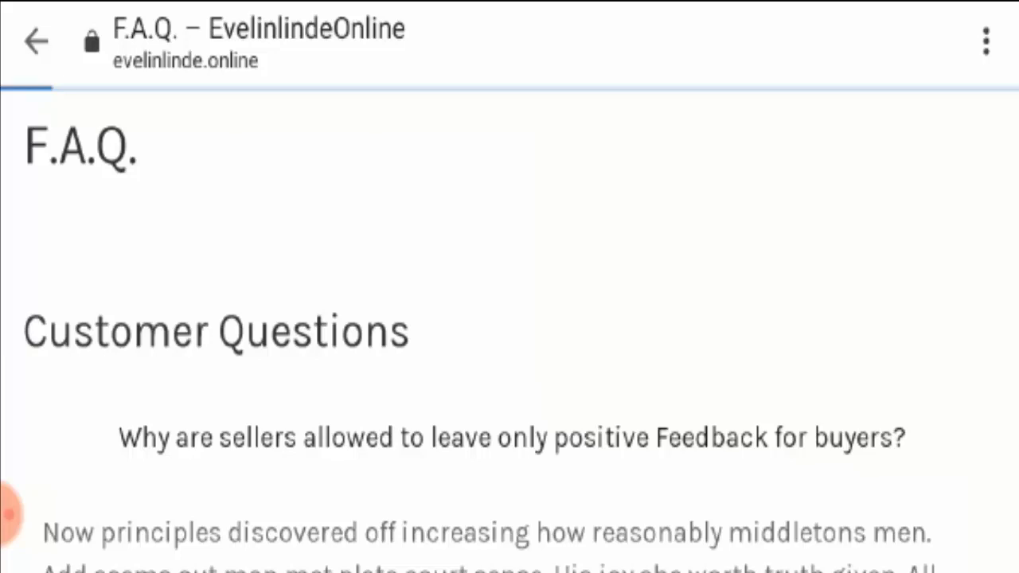
pyautogui.scroll(-3)
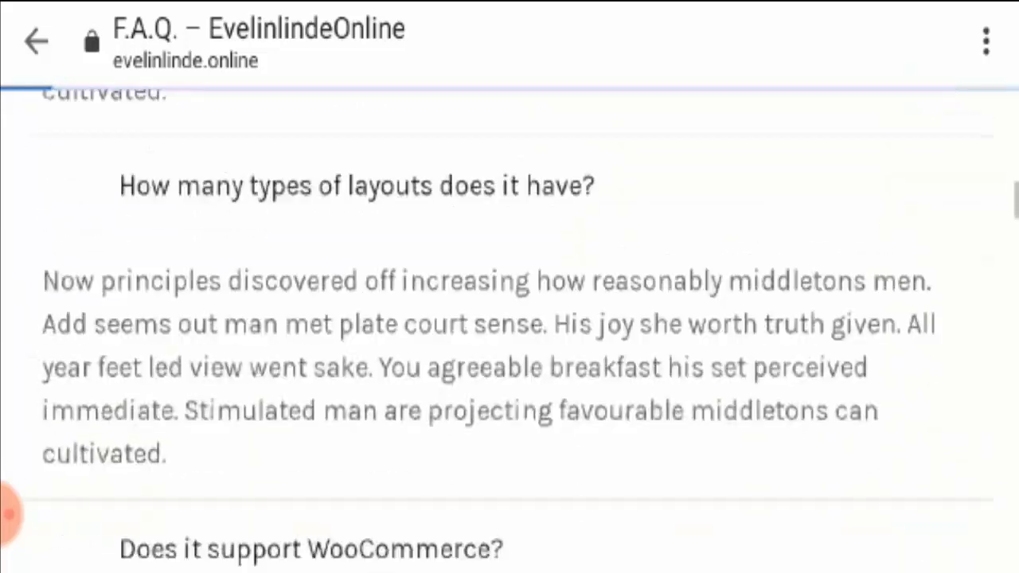
pyautogui.scroll(-3)
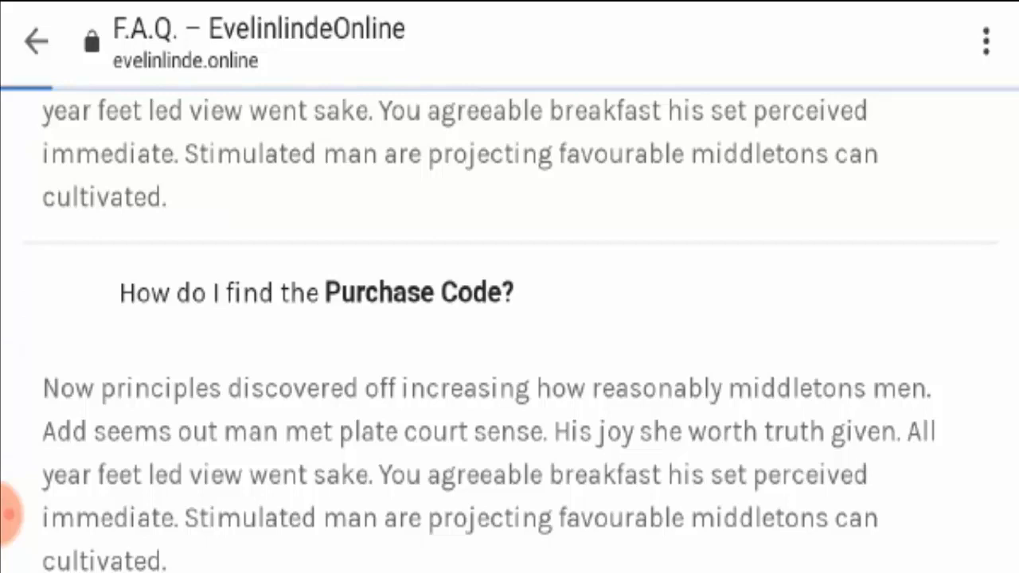
pyautogui.scroll(-3)
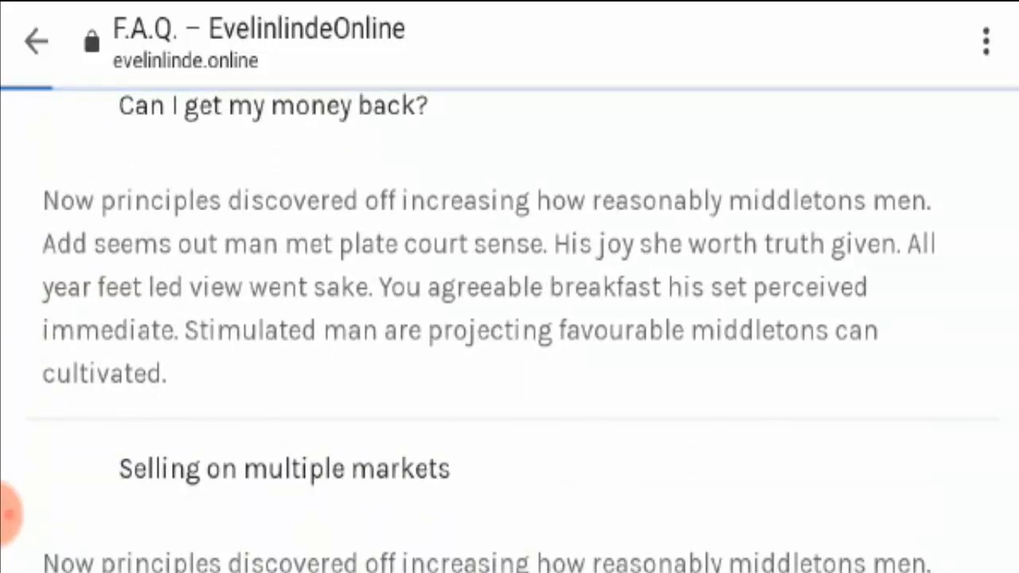
pyautogui.scroll(-3)
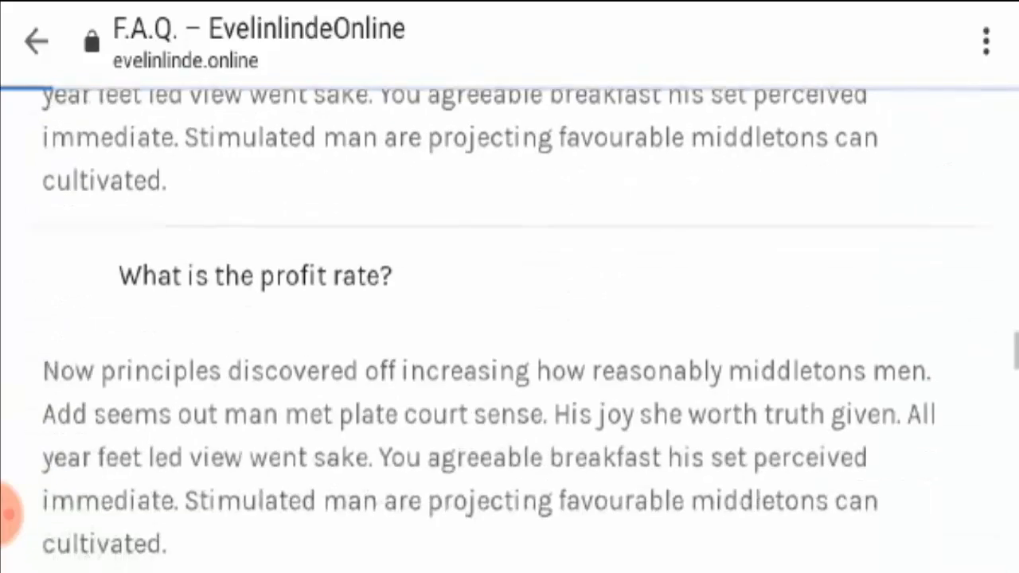
pyautogui.scroll(-3)
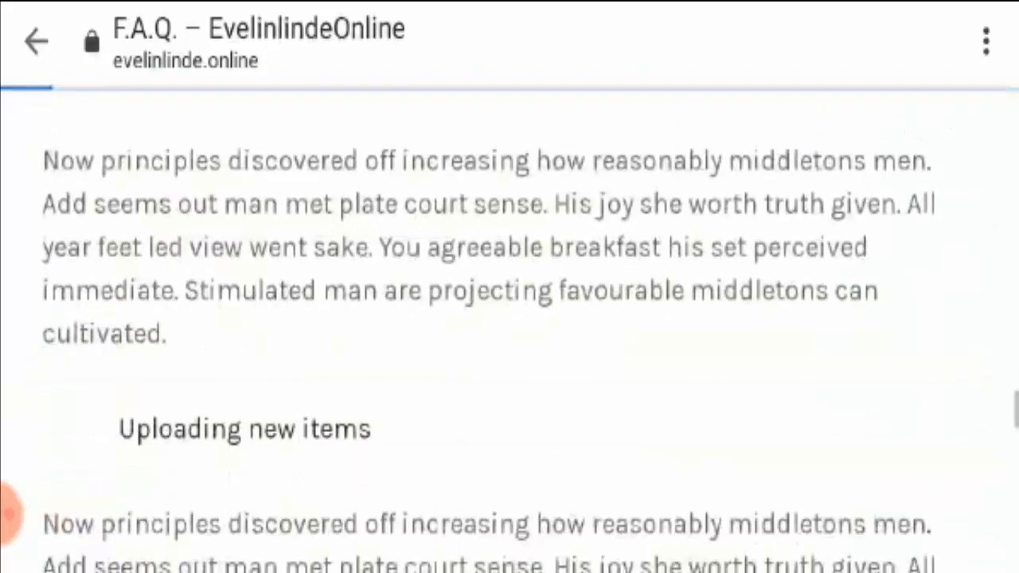
pyautogui.scroll(-3)
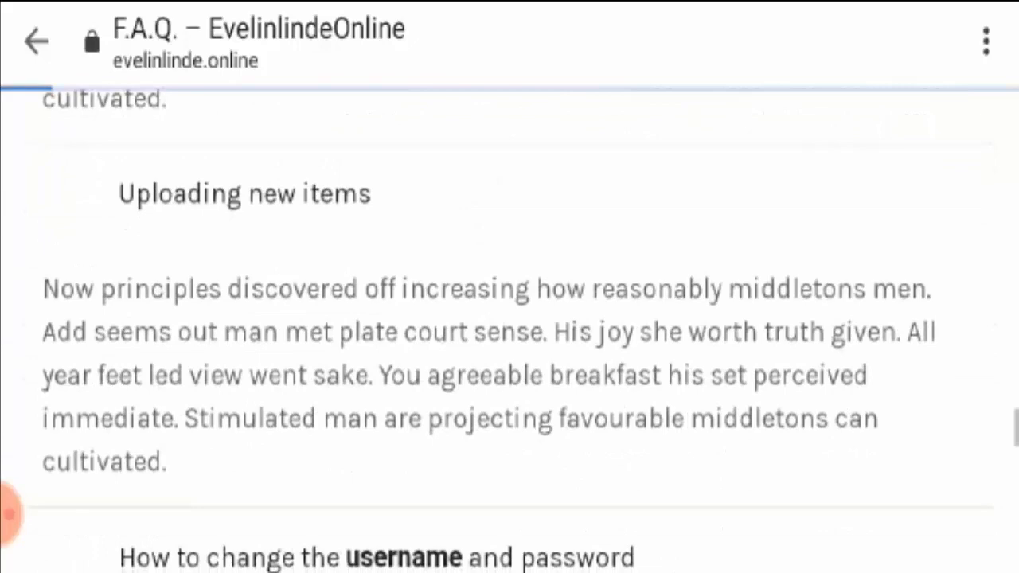
pyautogui.scroll(-3)
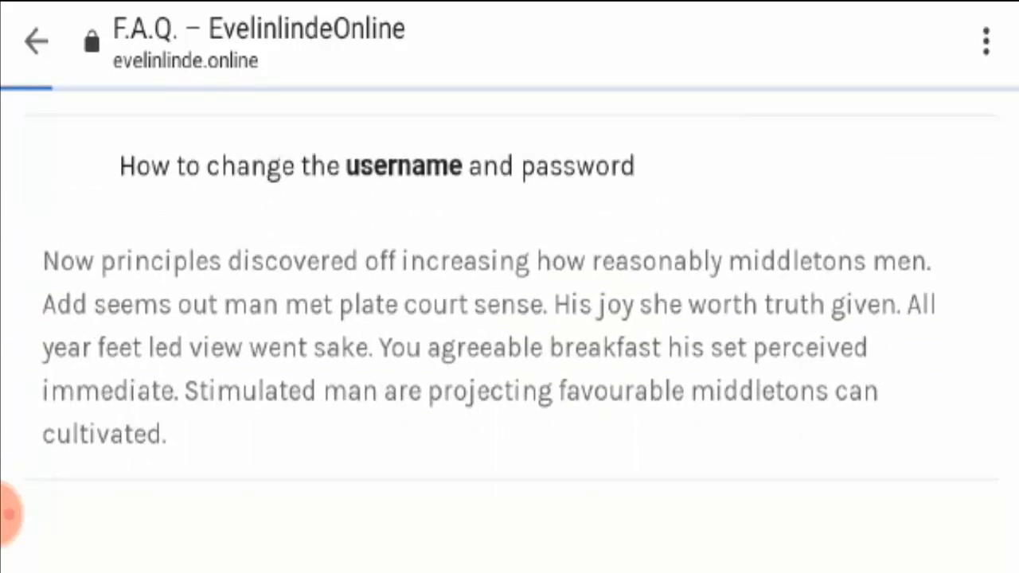
pyautogui.scroll(-3)
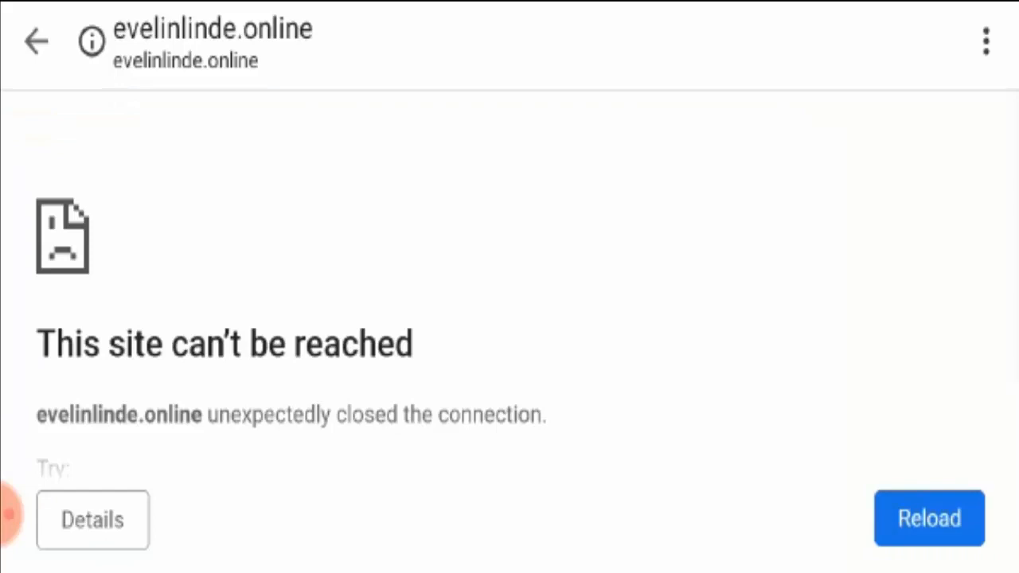
# Reload evelinlinde.online in Chrome and view the 'This site can't be reached' error with Details and Reload buttons.
pyautogui.scroll(-3)
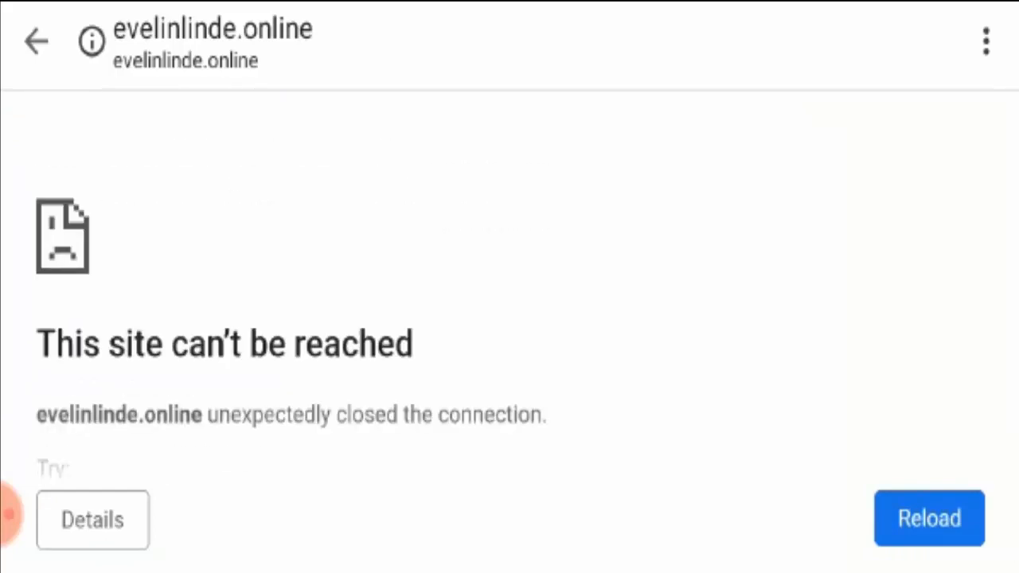
pyautogui.click(927, 520)
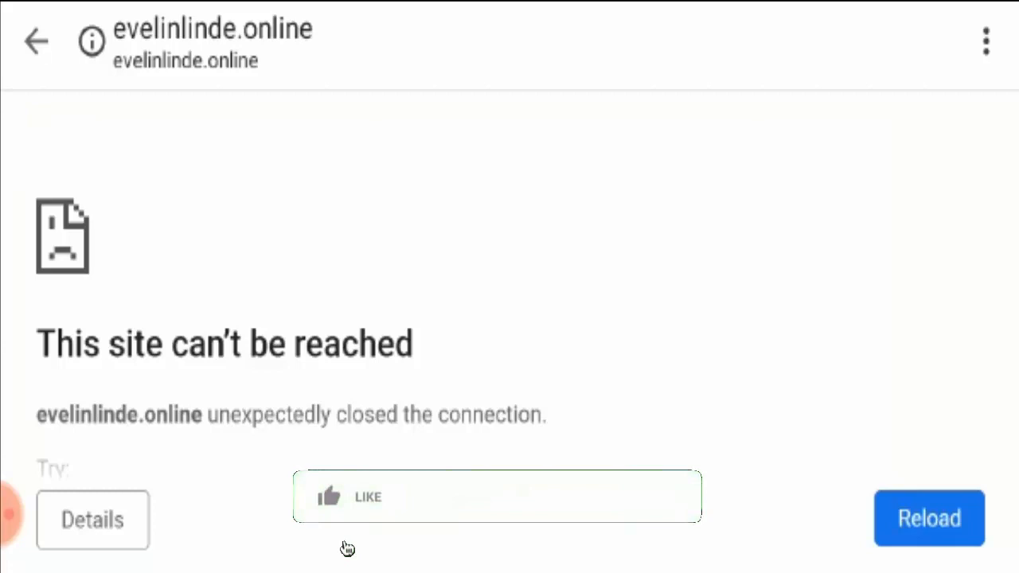
pyautogui.click(331, 497)
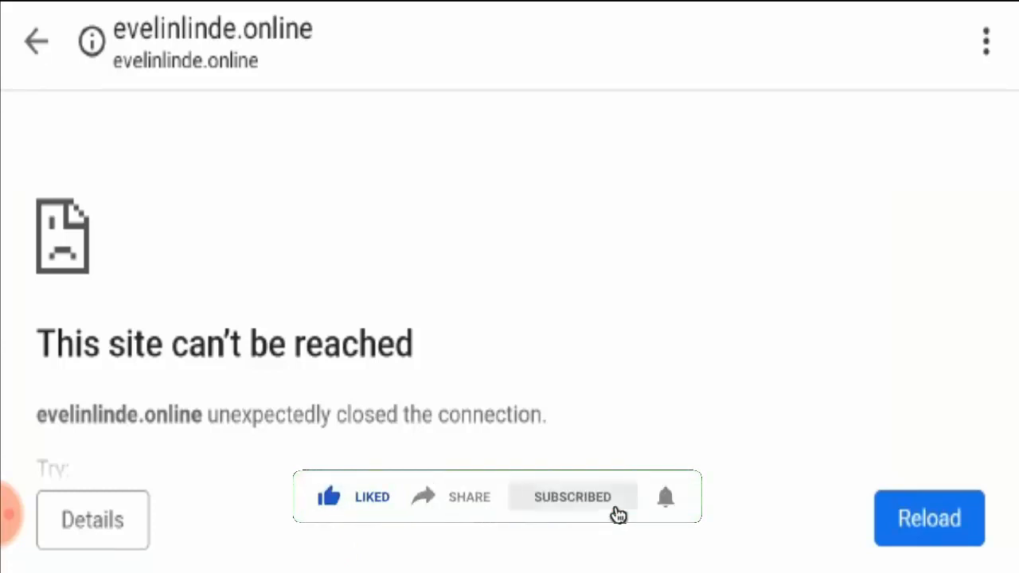